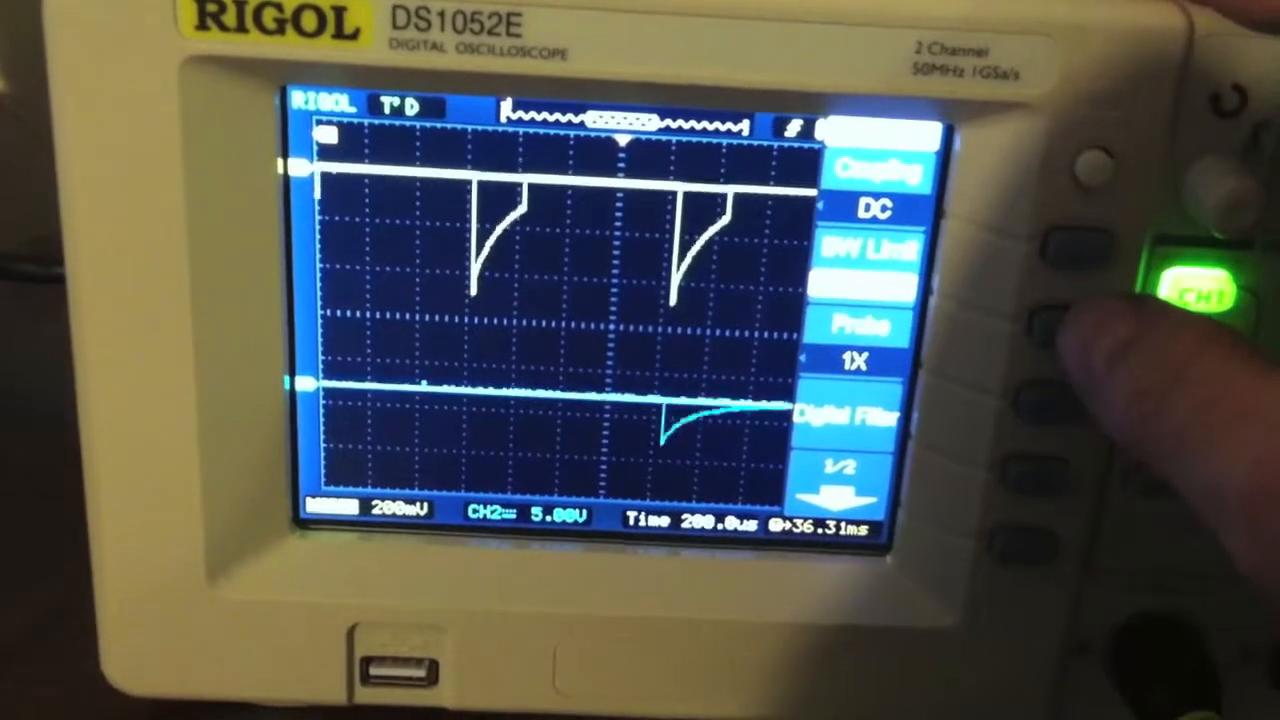
Step: Show channel 2's input settings: DC coupling, BW Limit off, 1X probe, Digital Filter
left_click(1180, 344)
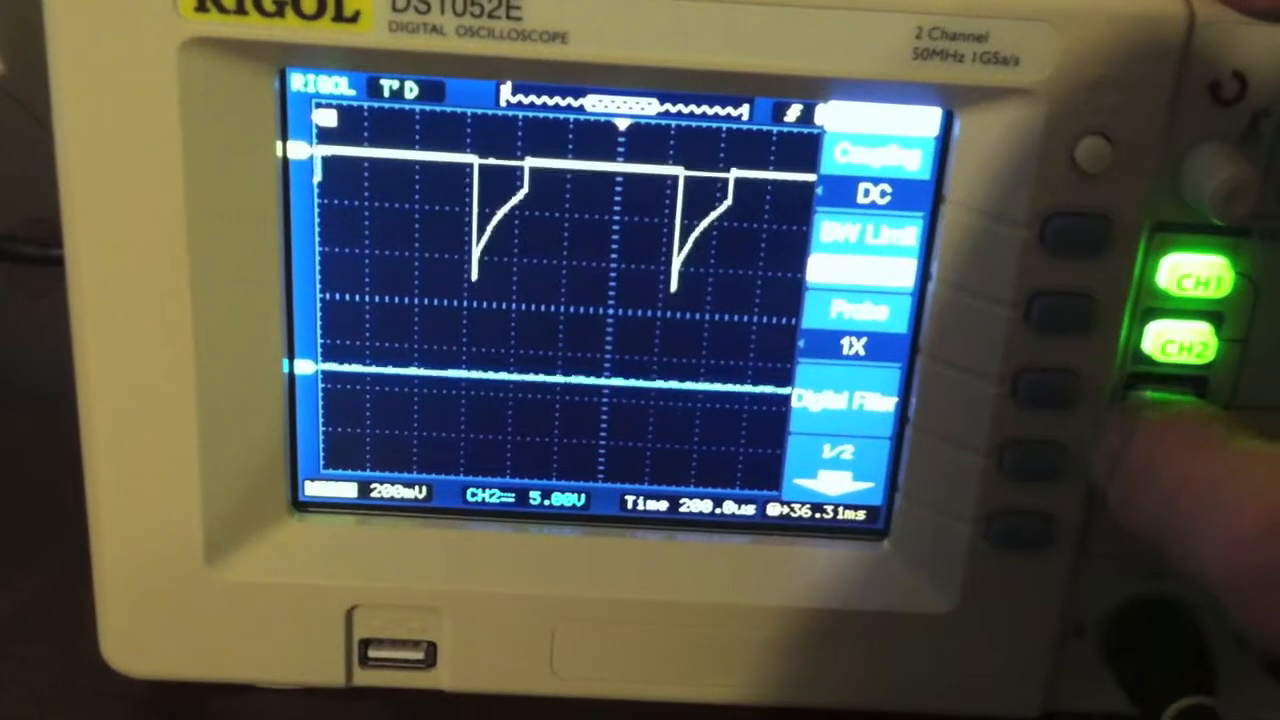